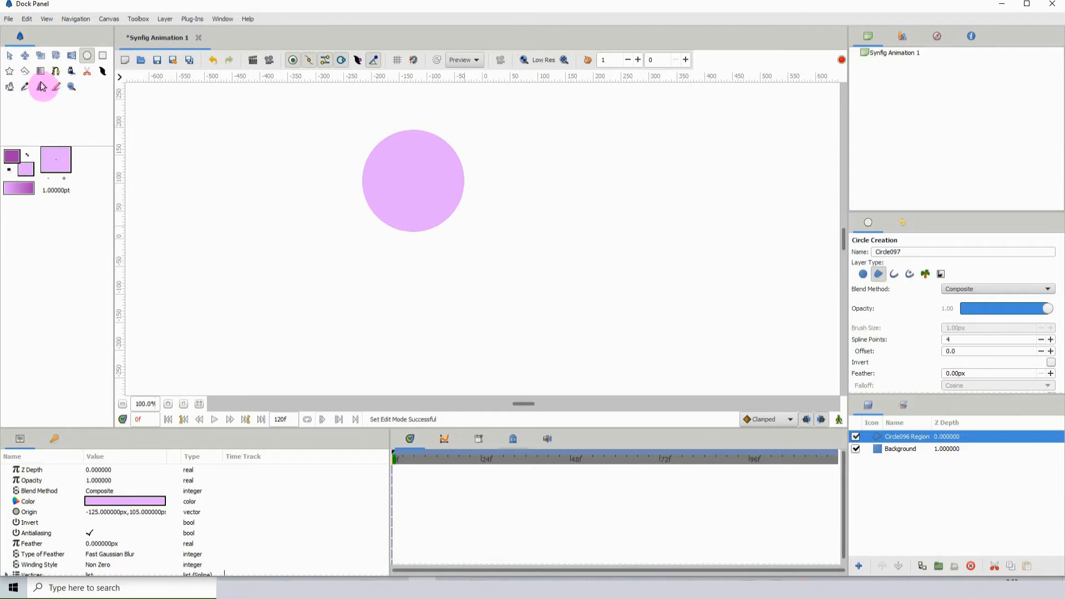
Step: Draw a purple star with the Star tool and move it onto the circle's left edge
click(10, 71)
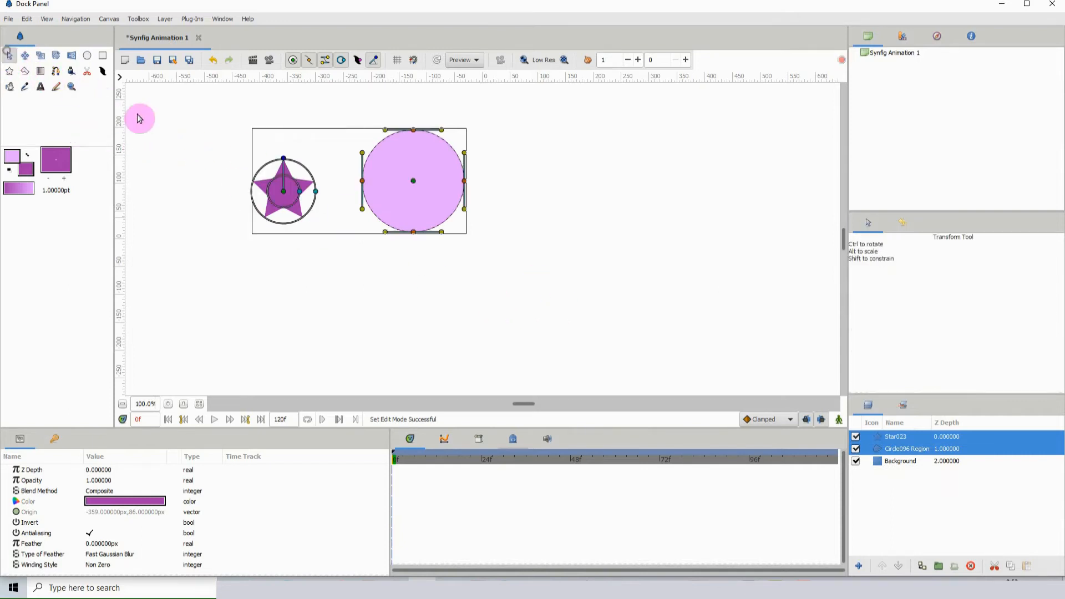
drag(283, 190, 348, 192)
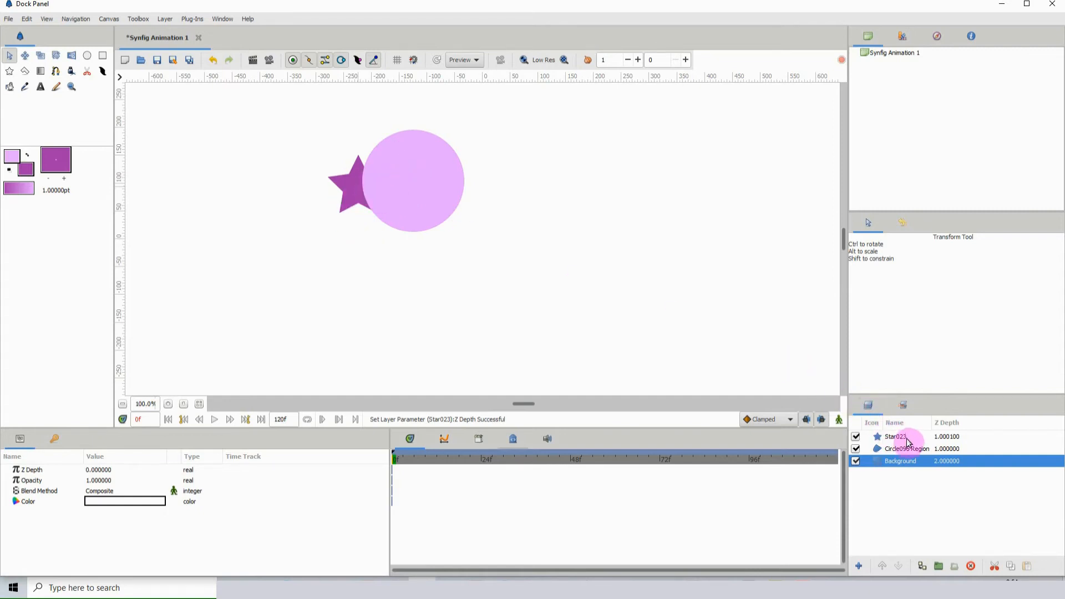
Step: Select the star layer and set its Z Depth back to 0 so it sits in front
click(894, 436)
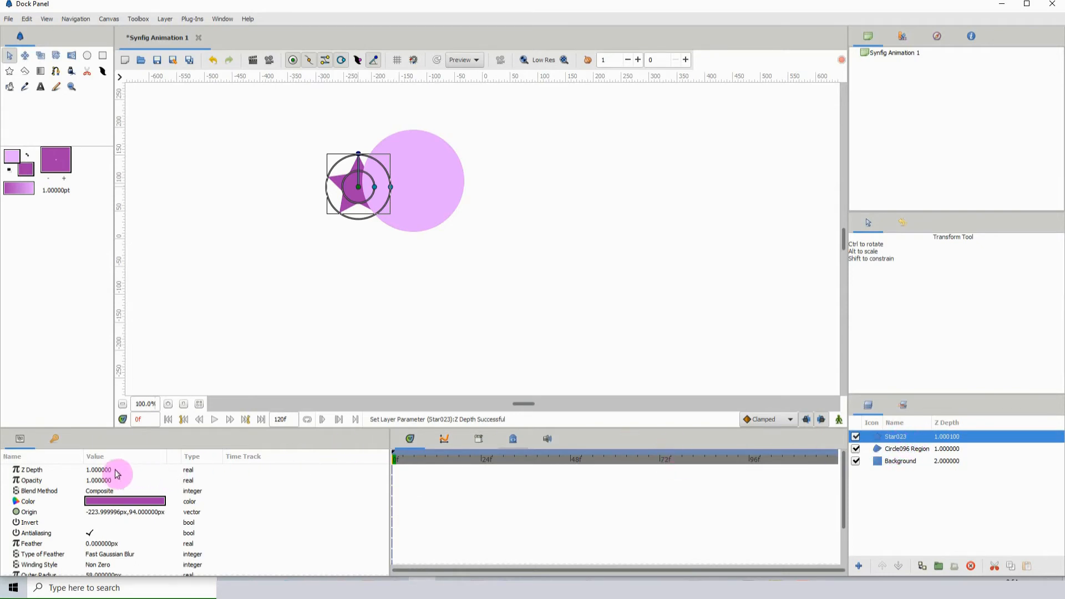
double_click(98, 469)
text(0.000000)
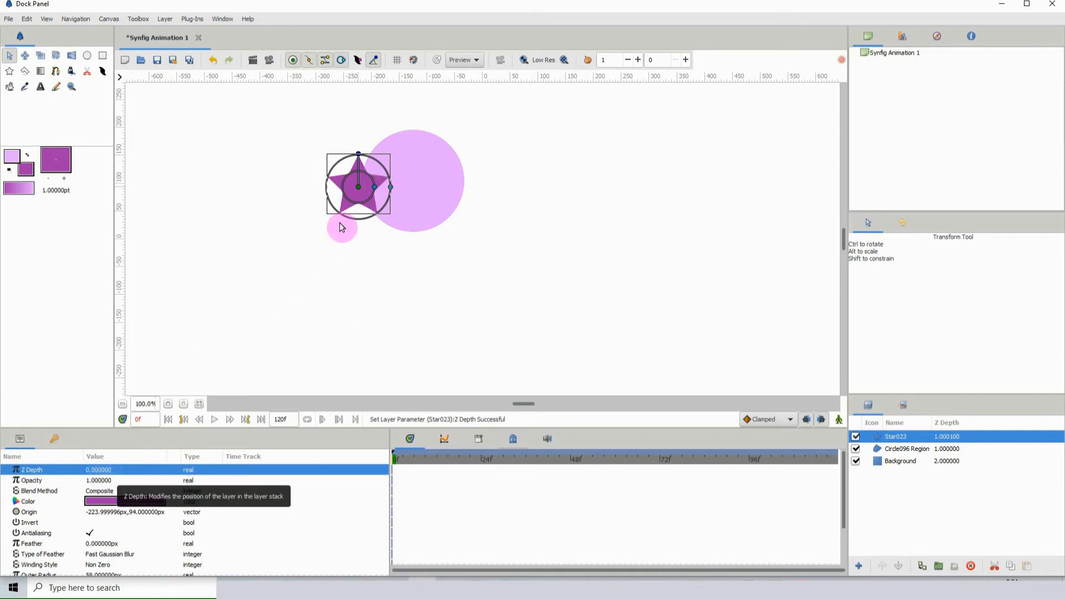
drag(342, 228, 335, 290)
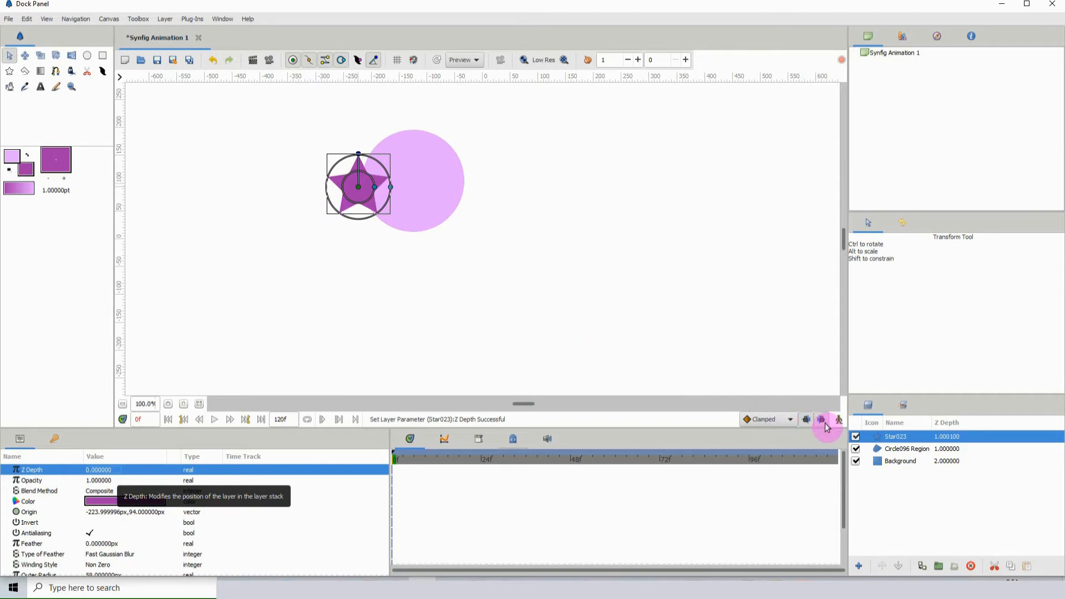
Step: Enable Animate Editing Mode and place the star left of the circle as a frame-0 waypoint
click(839, 419)
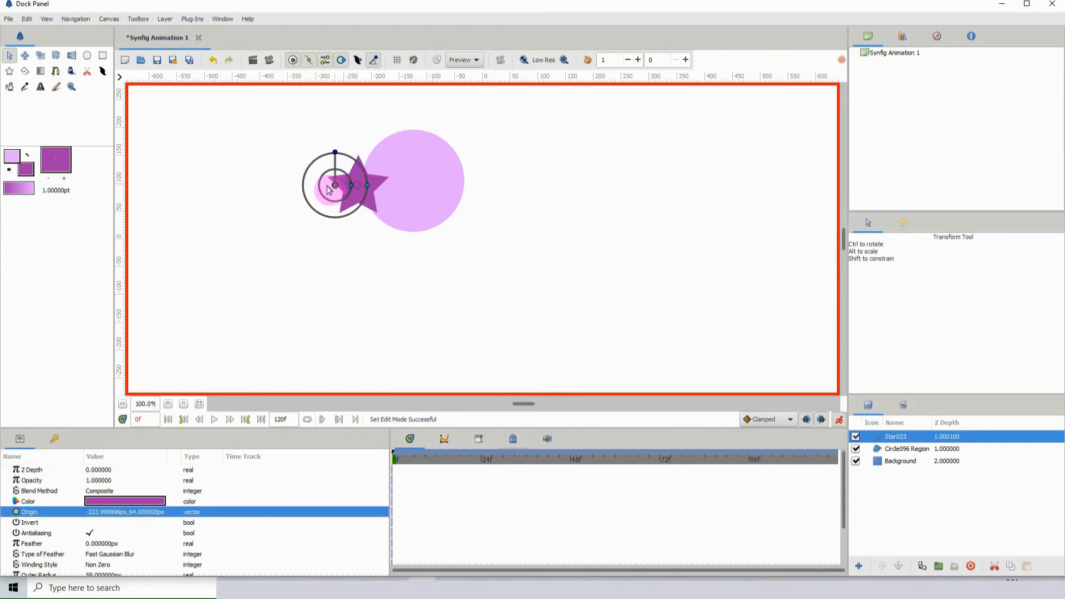
drag(333, 187, 289, 189)
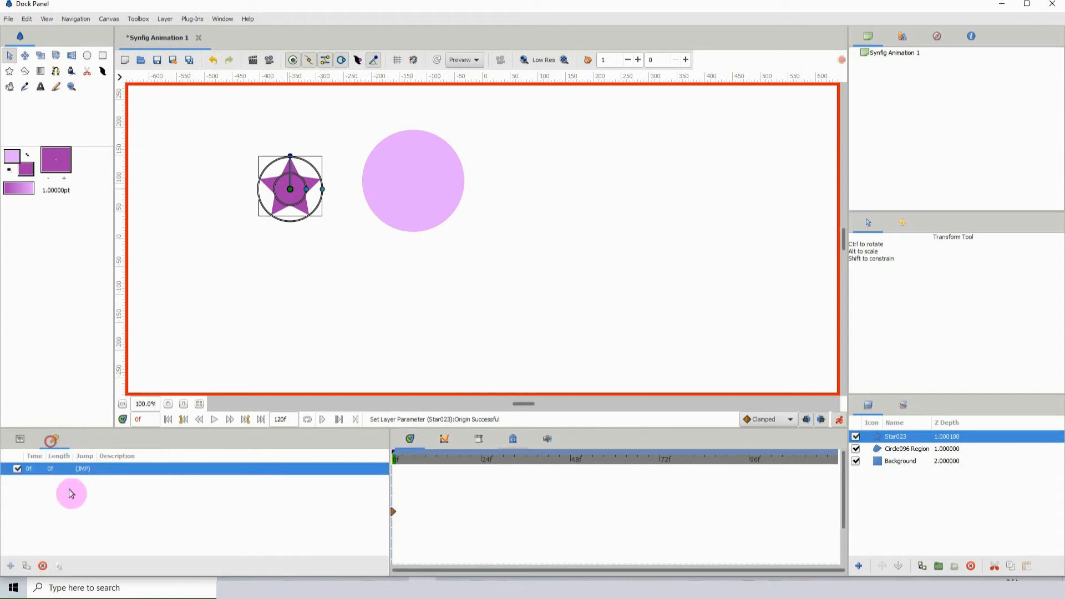
click(42, 565)
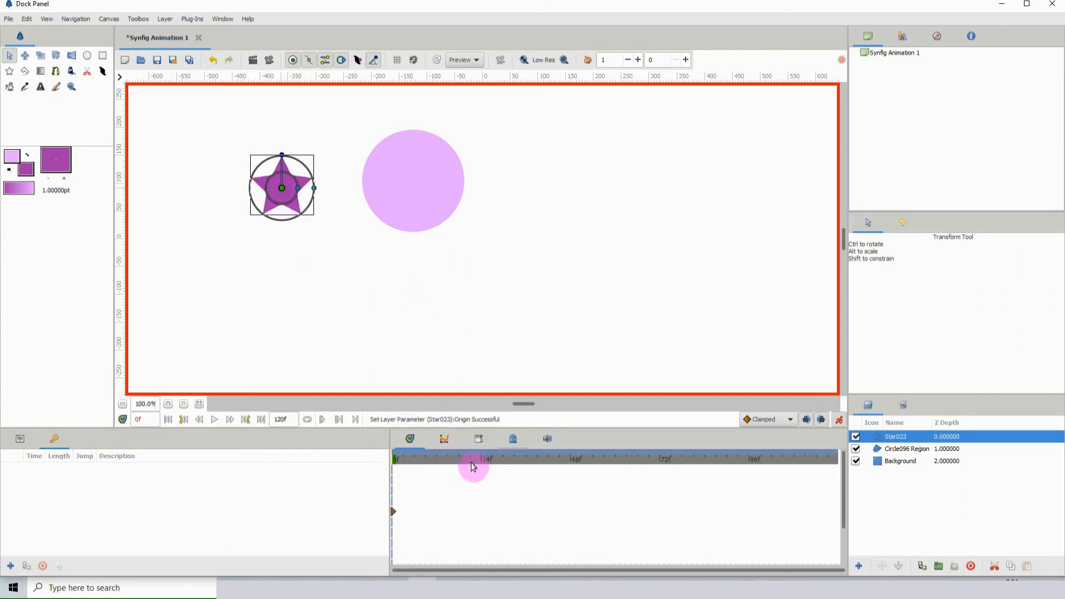
Step: Key the star right of the circle at frame 24 and back at its start at frame 48
click(471, 458)
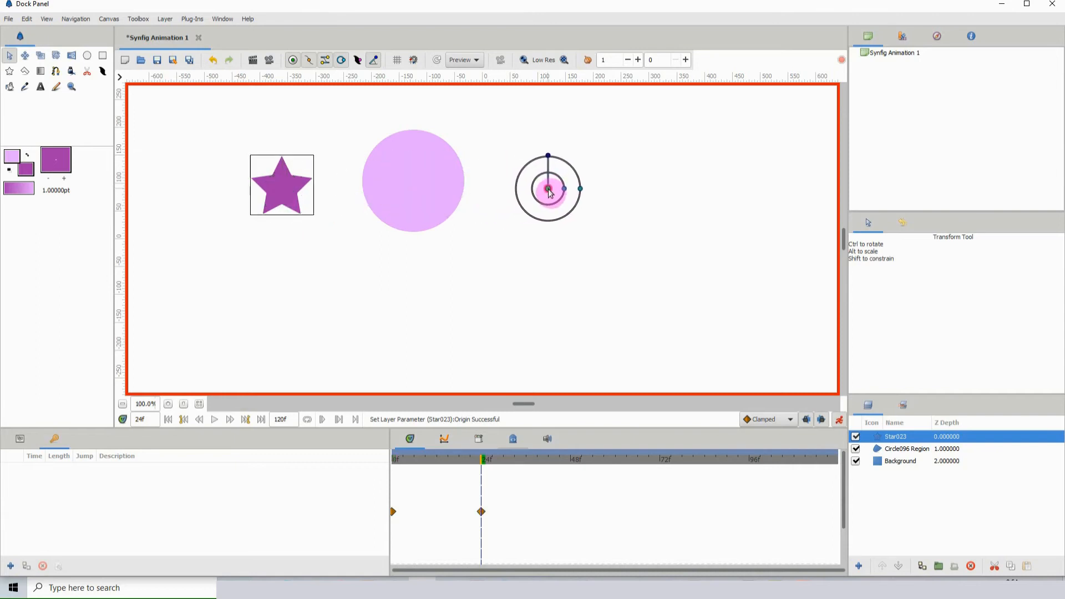
click(563, 458)
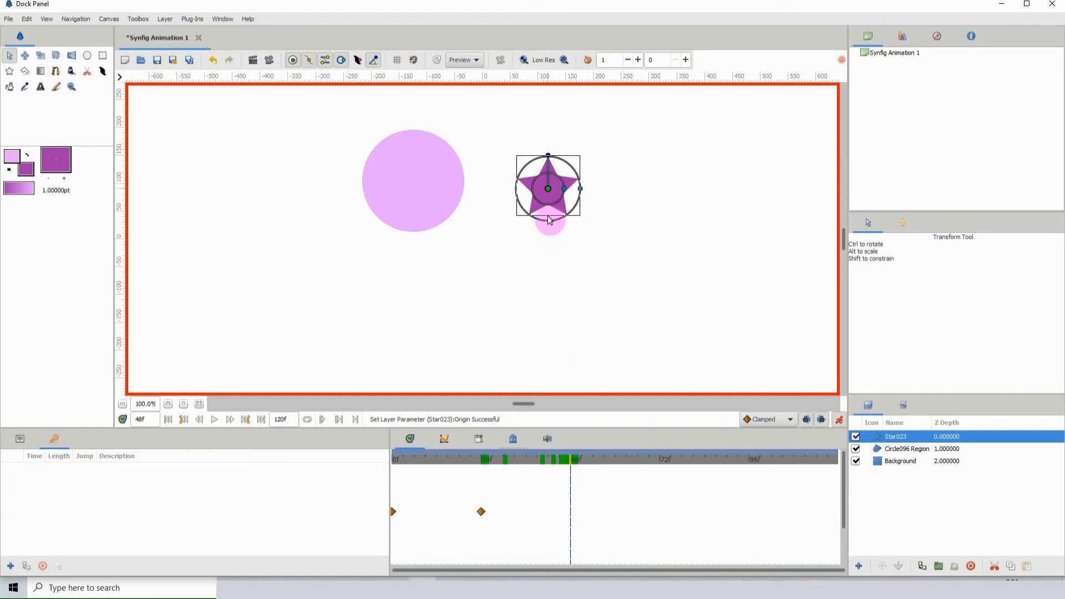
drag(548, 189, 327, 188)
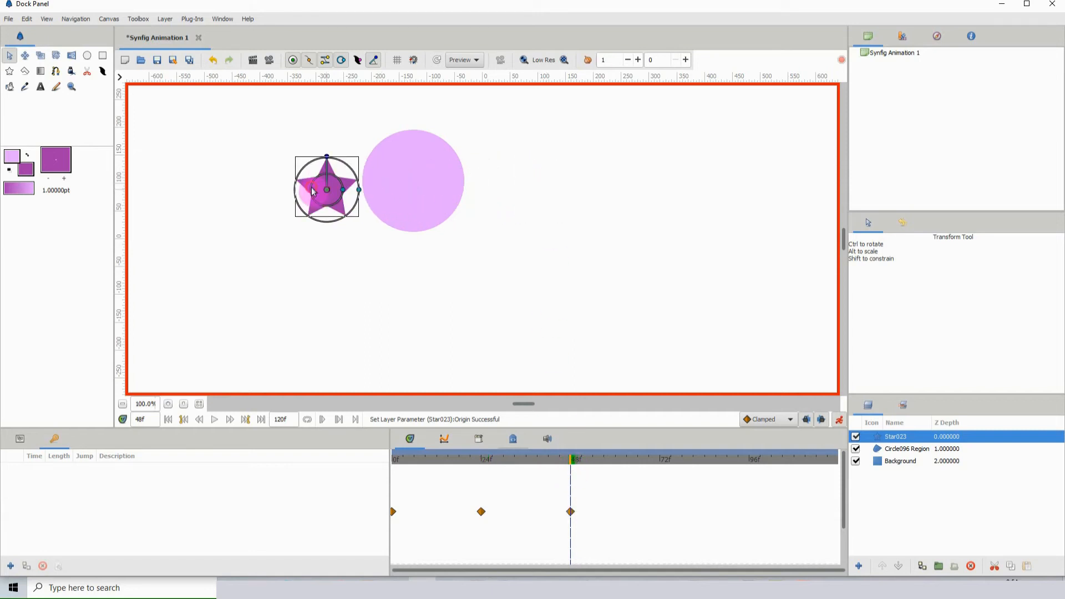
drag(326, 188, 280, 189)
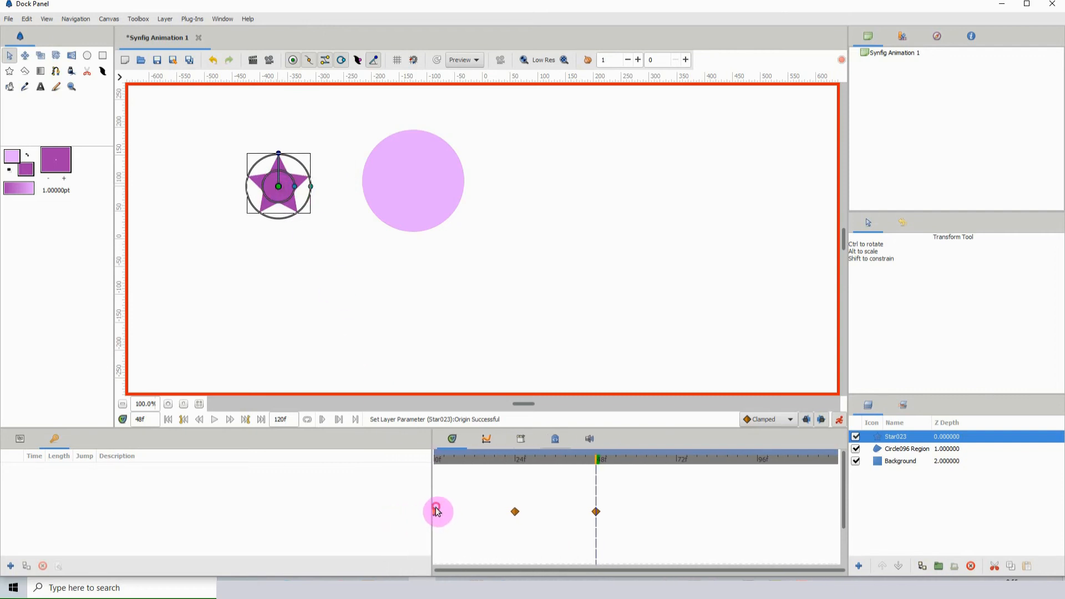
Step: Scrub the timetrack and jump between frames to check the star's motion
drag(437, 511, 518, 511)
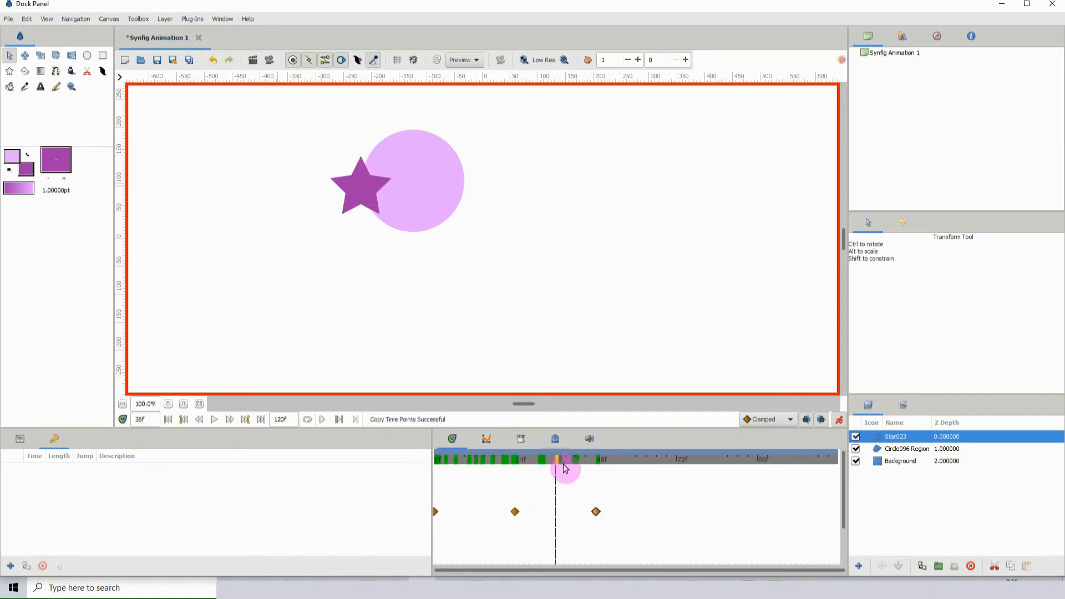
click(455, 459)
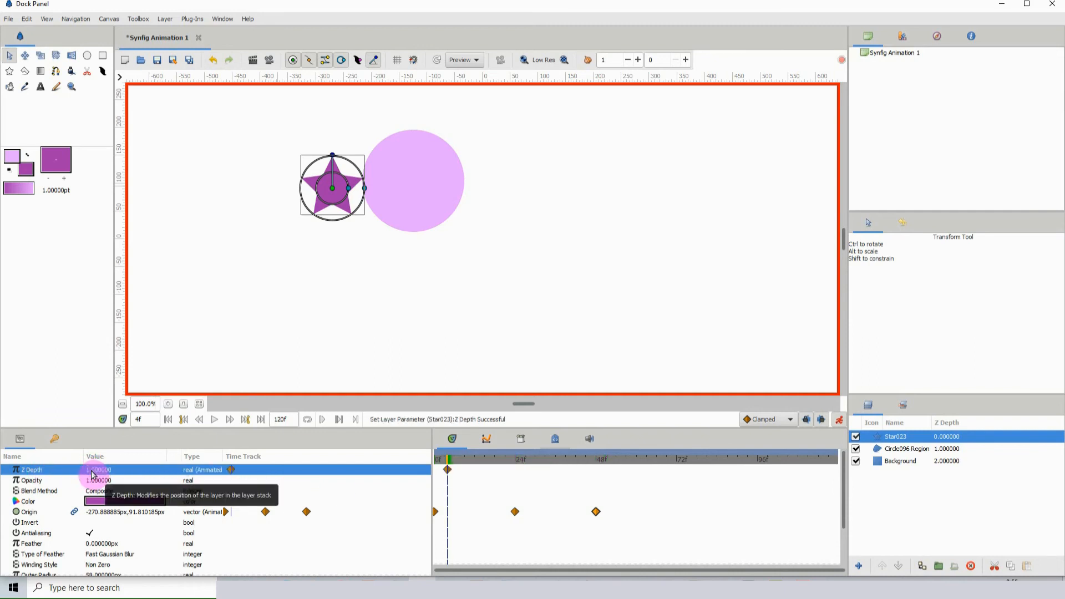
Step: Key the star's Z Depth to 1 and shift its waypoint to frame 24
click(458, 460)
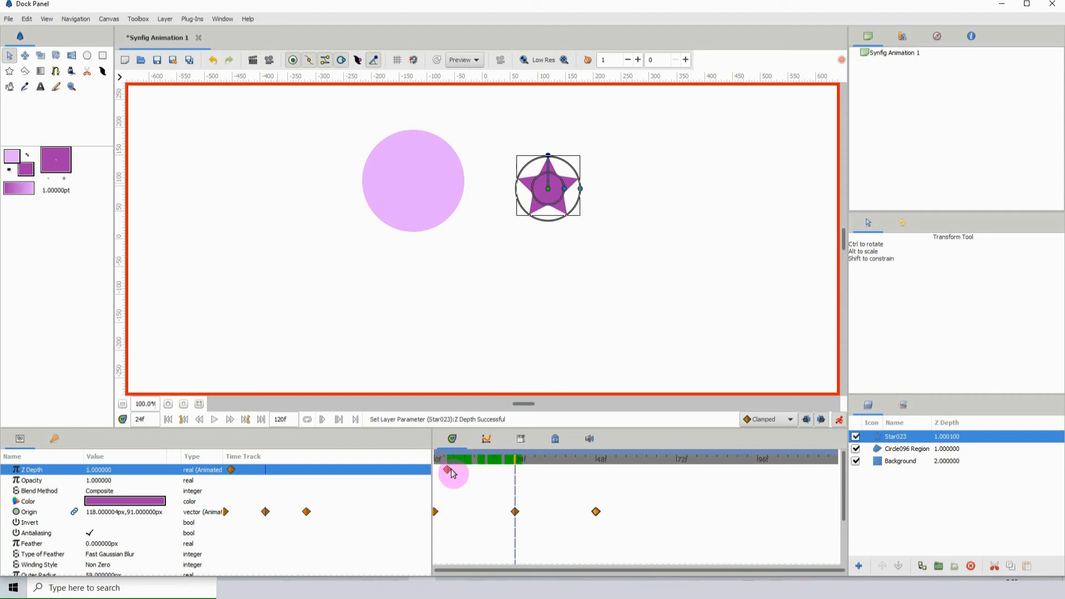
drag(447, 469, 514, 470)
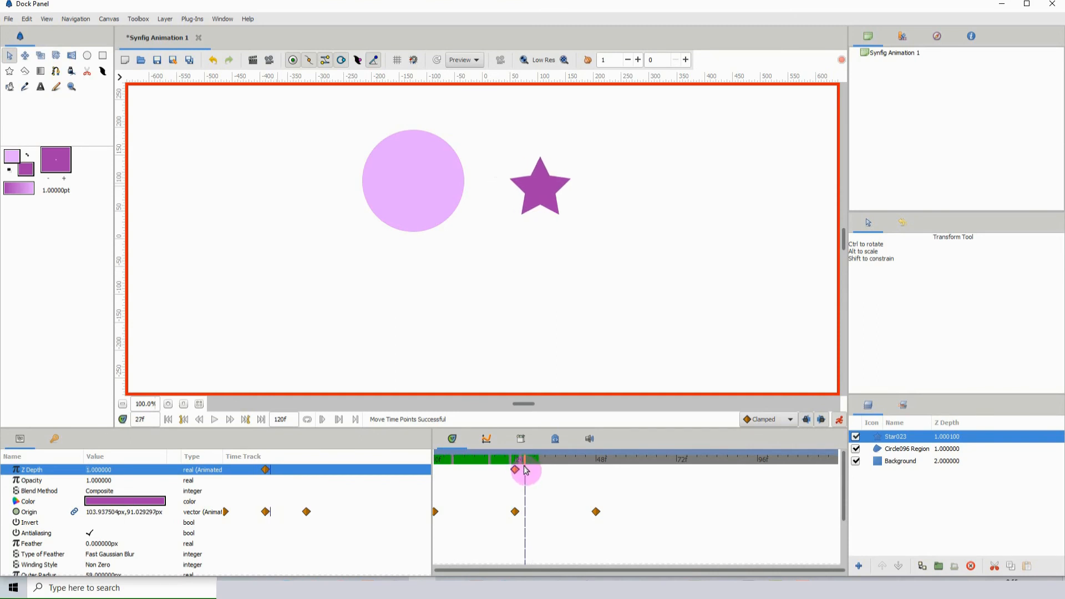
double_click(125, 469)
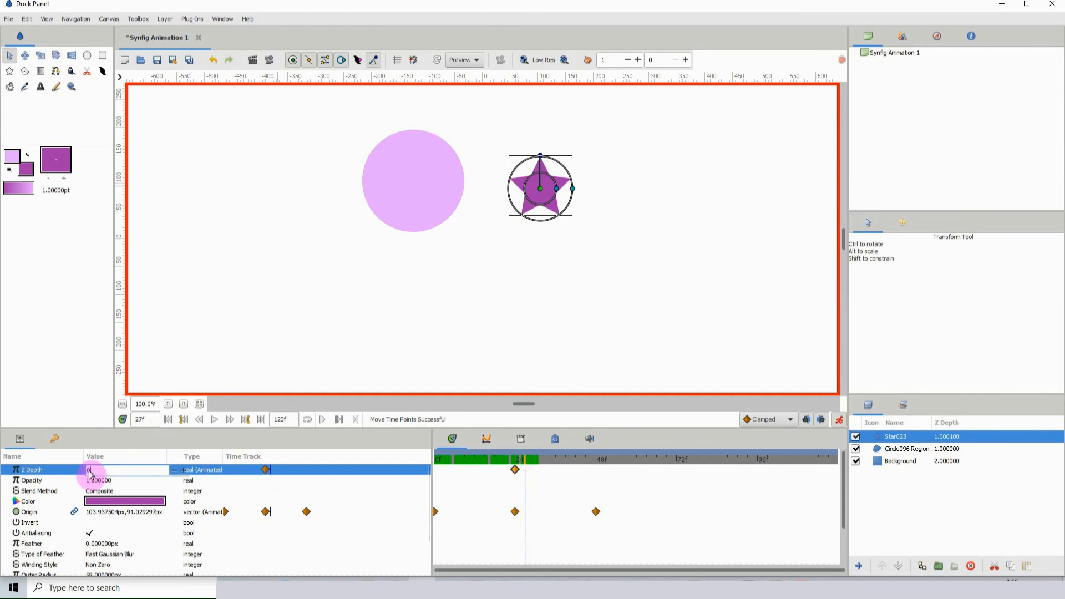
Step: Confirm the new Z Depth value and check at frame 40 that depth reads 0
click(560, 459)
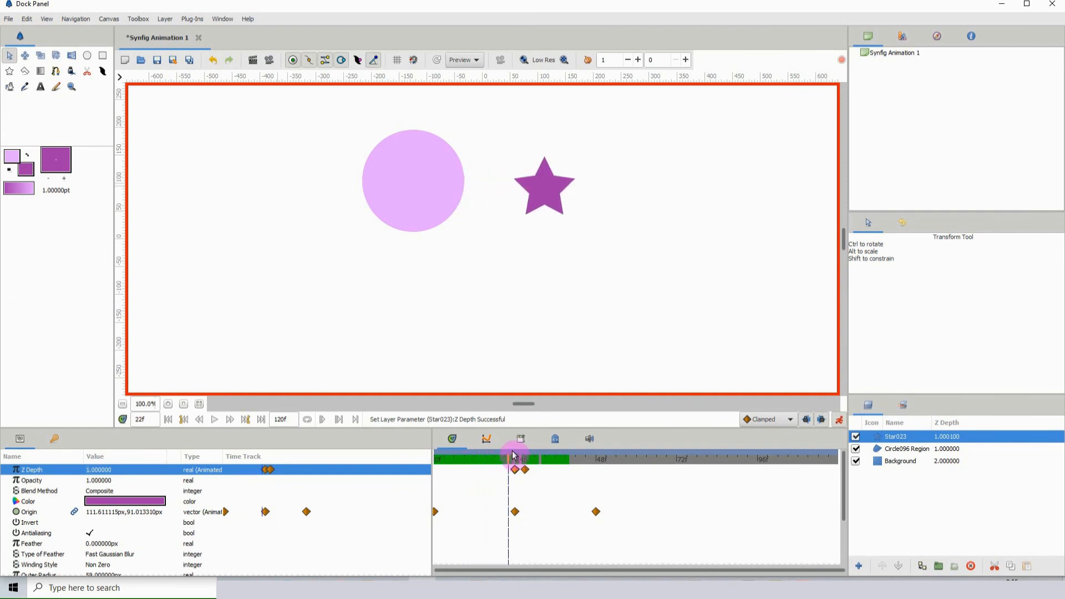
click(567, 458)
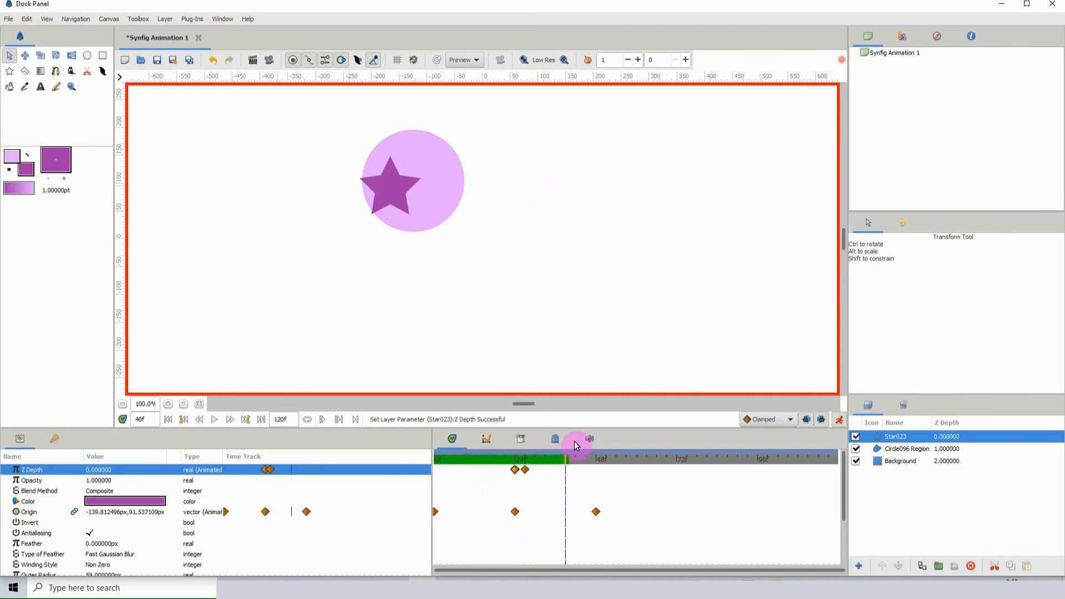